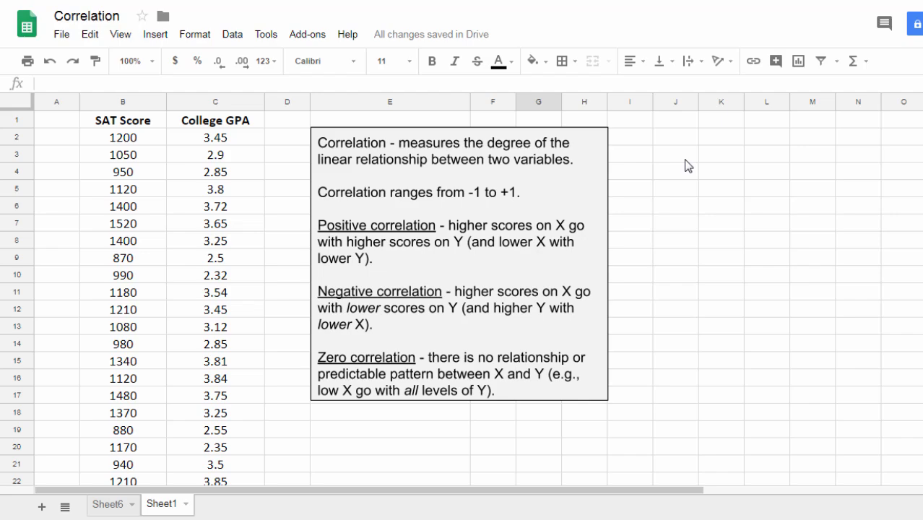
{"action": "mouse_move", "coordinate": [446, 155]}
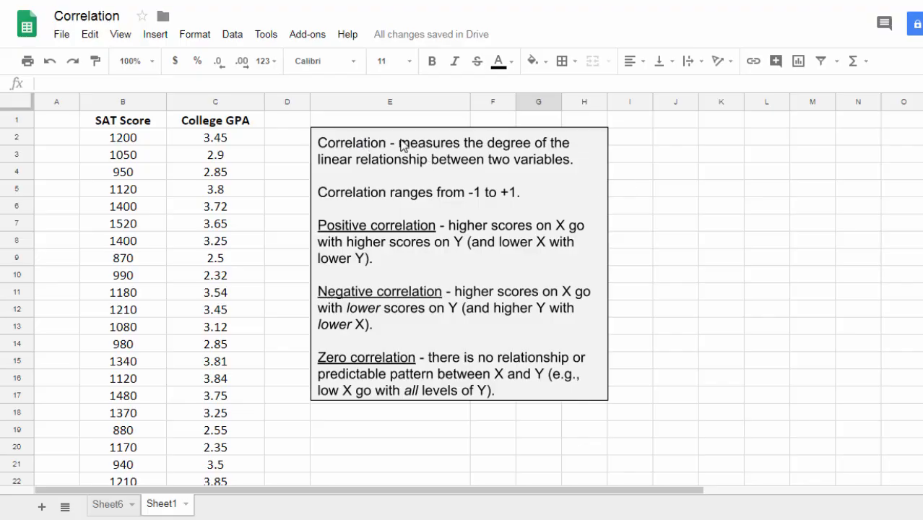
- Move the explanation box down to around row 10 and enter the Correlation label in E2
{"action": "left_click", "coordinate": [460, 267]}
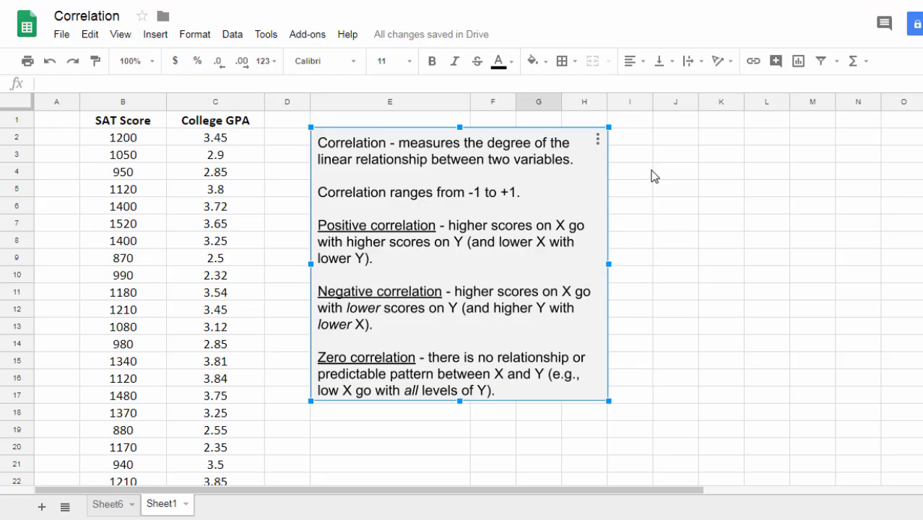
{"action": "mouse_move", "coordinate": [531, 193]}
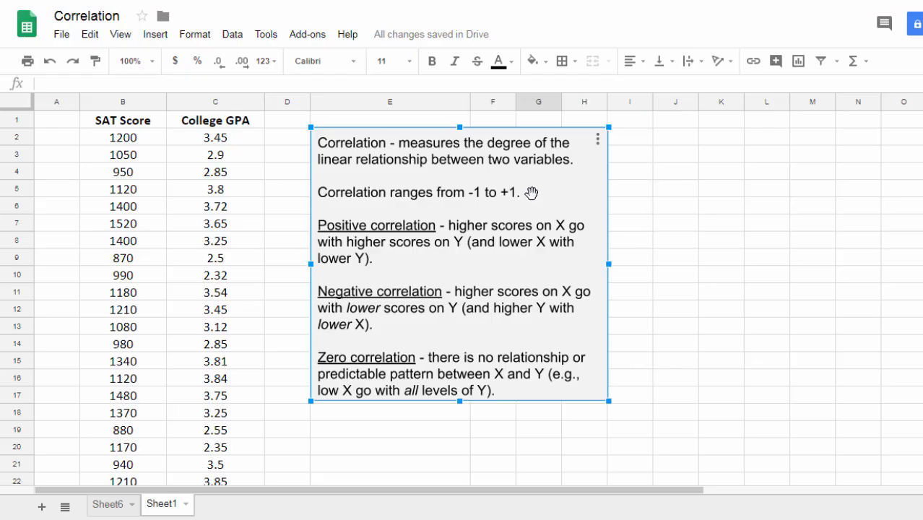
{"action": "mouse_move", "coordinate": [475, 264]}
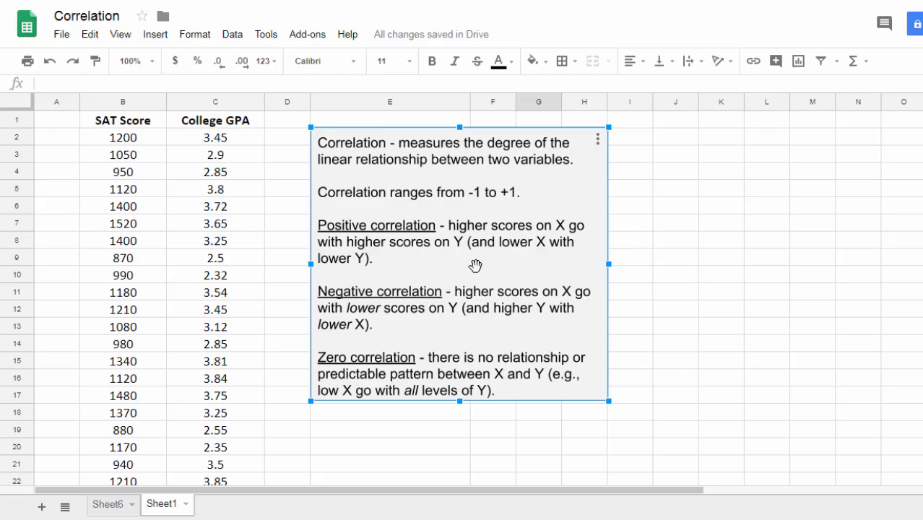
{"action": "mouse_move", "coordinate": [463, 268]}
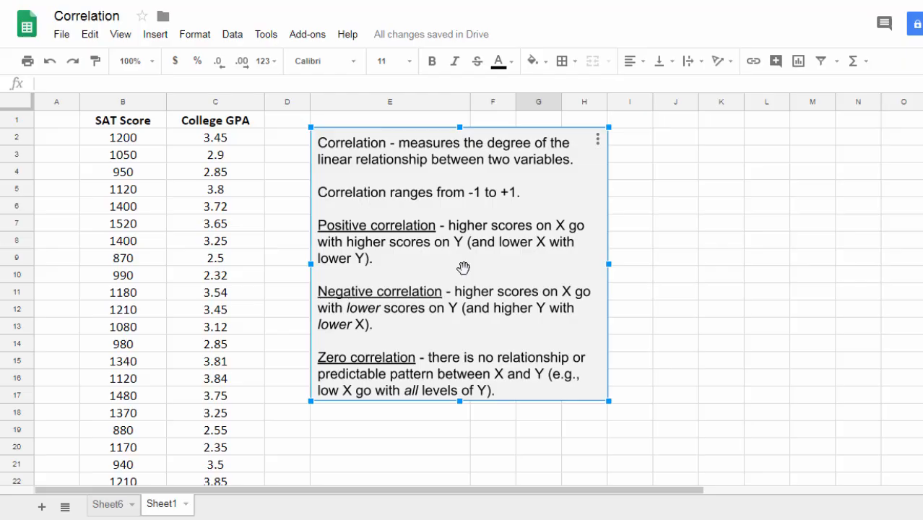
{"action": "mouse_move", "coordinate": [503, 324]}
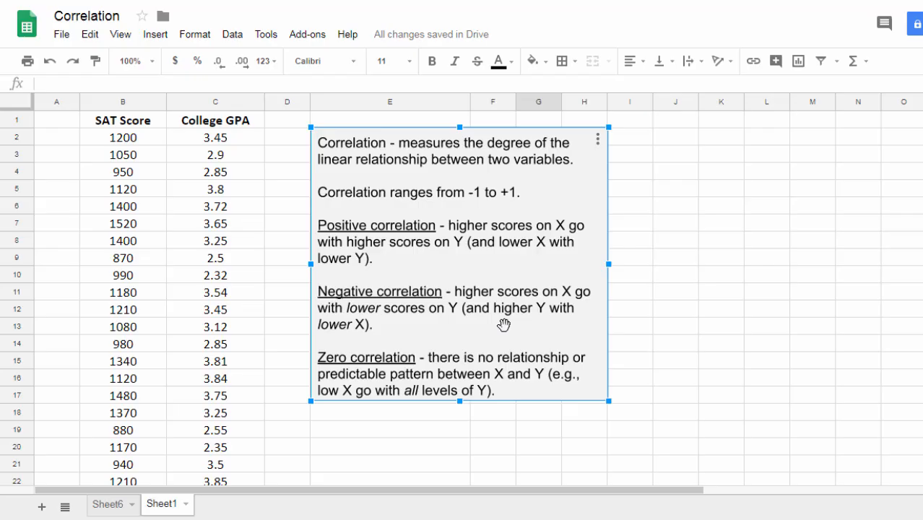
{"action": "mouse_move", "coordinate": [493, 335]}
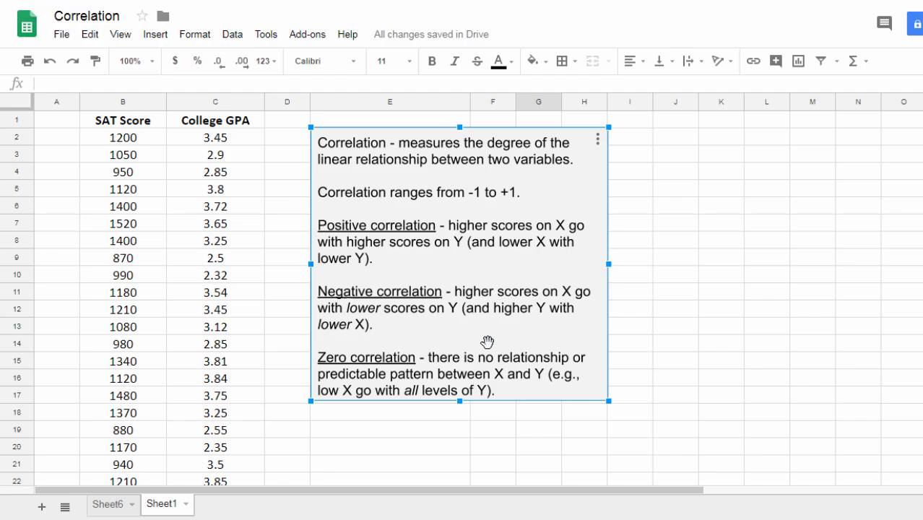
{"action": "mouse_move", "coordinate": [404, 132]}
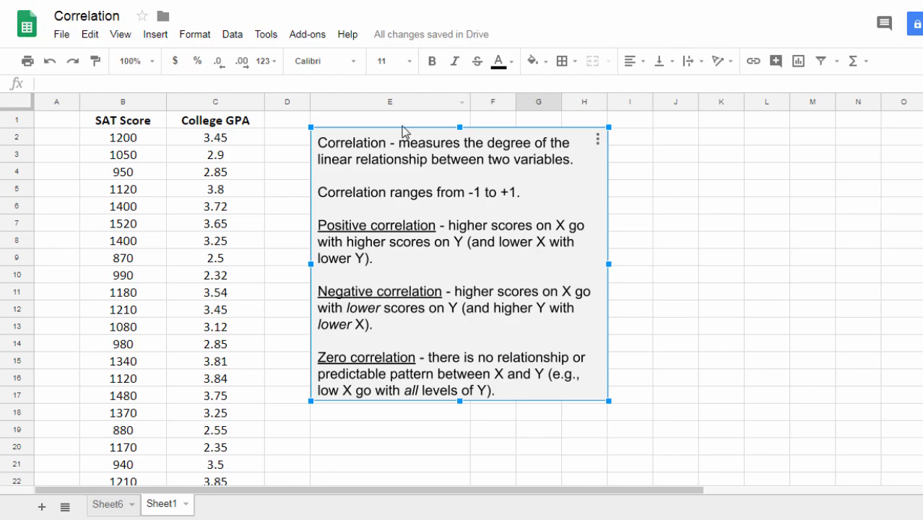
{"action": "left_click_drag", "start_coordinate": [459, 267], "coordinate": [462, 404]}
{"action": "type", "text": "Co"}
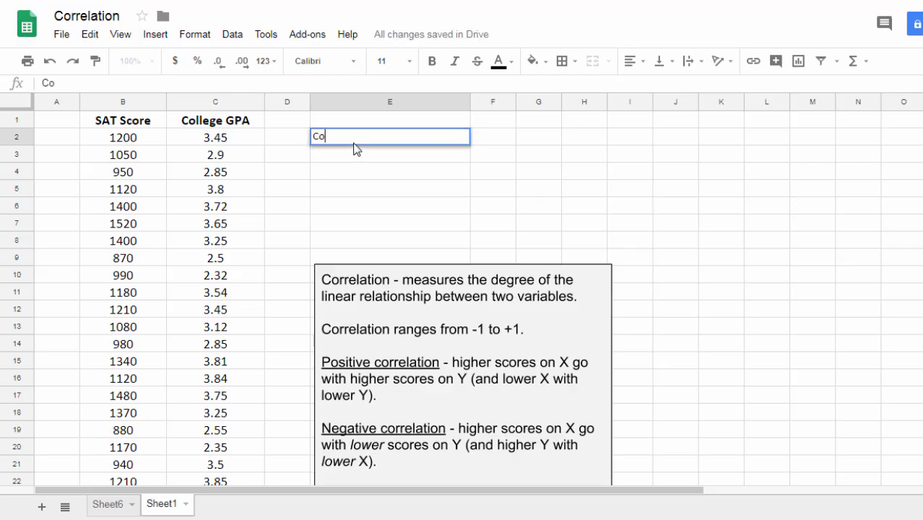
{"action": "key", "text": "enter"}
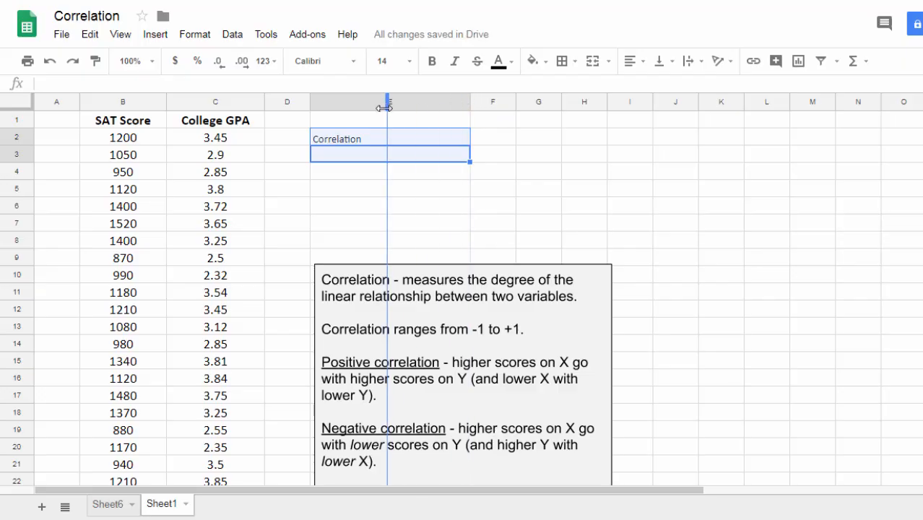
- Narrow column E, widen column F, and make the Correlation label bold at size 14
{"action": "left_click_drag", "start_coordinate": [390, 101], "coordinate": [430, 101]}
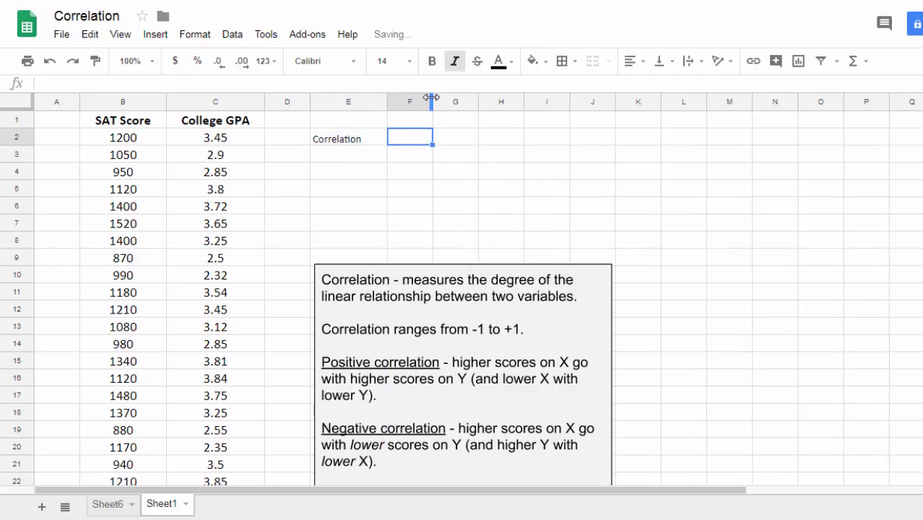
{"action": "left_click_drag", "start_coordinate": [431, 101], "coordinate": [481, 101]}
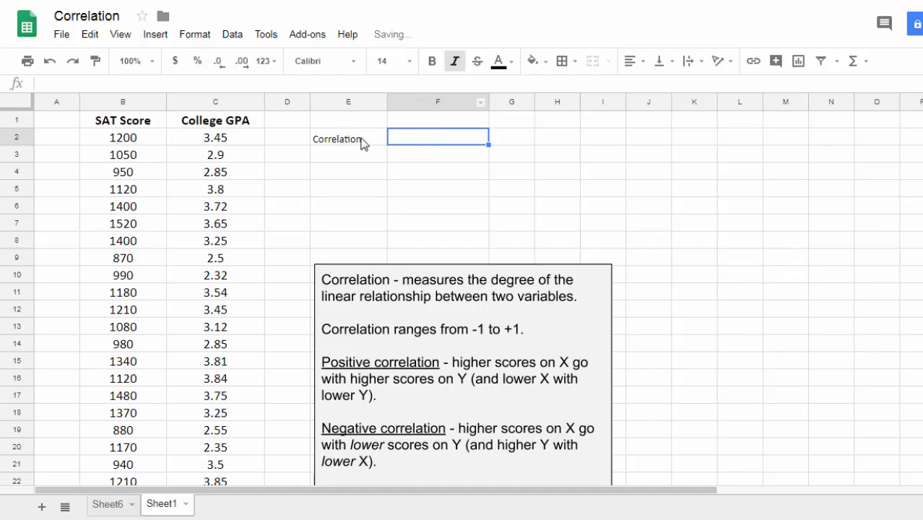
{"action": "left_click", "coordinate": [412, 60]}
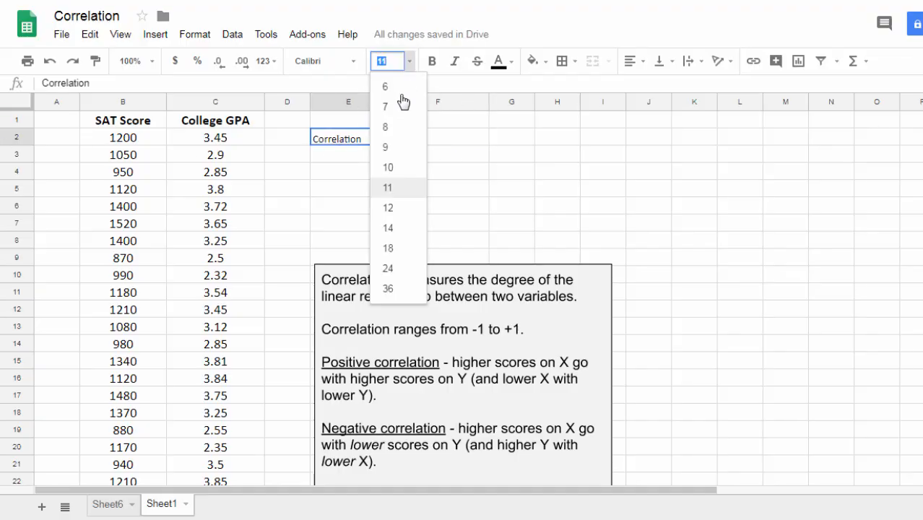
{"action": "left_click", "coordinate": [388, 227]}
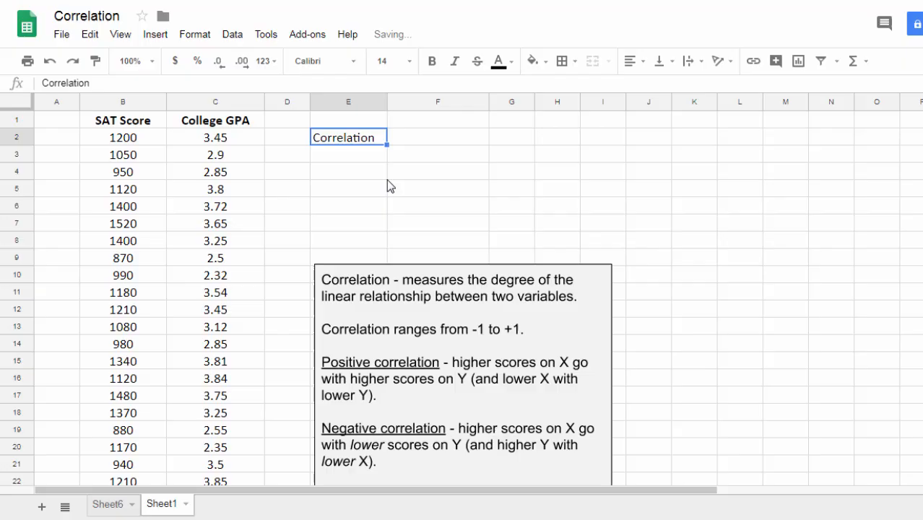
{"action": "left_click", "coordinate": [438, 137]}
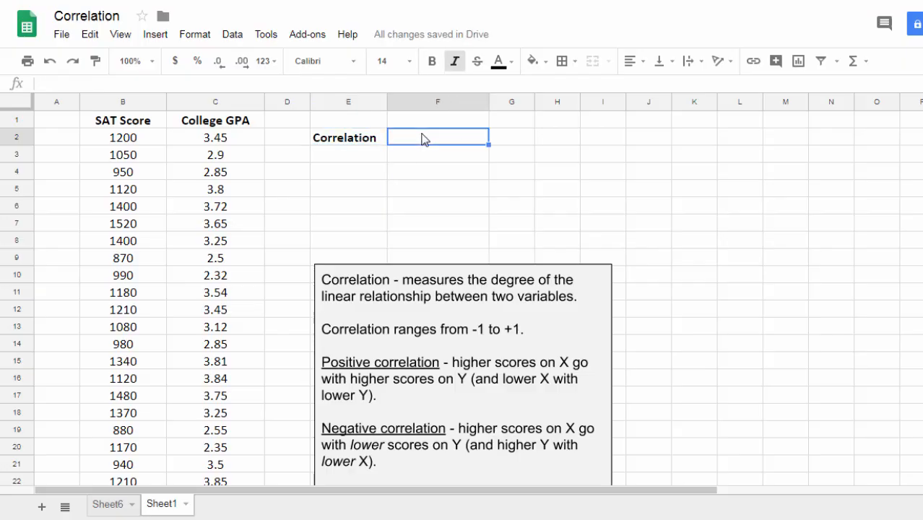
- Enter =CORREL(B2:B31, C2:C31) in F2, returning 0.6374873399
{"action": "type", "text": "="}
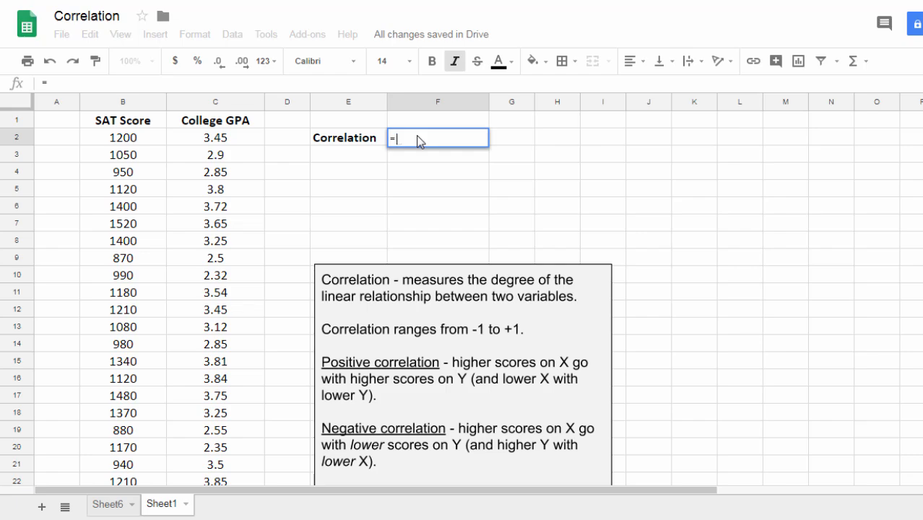
{"action": "type", "text": "CORREL"}
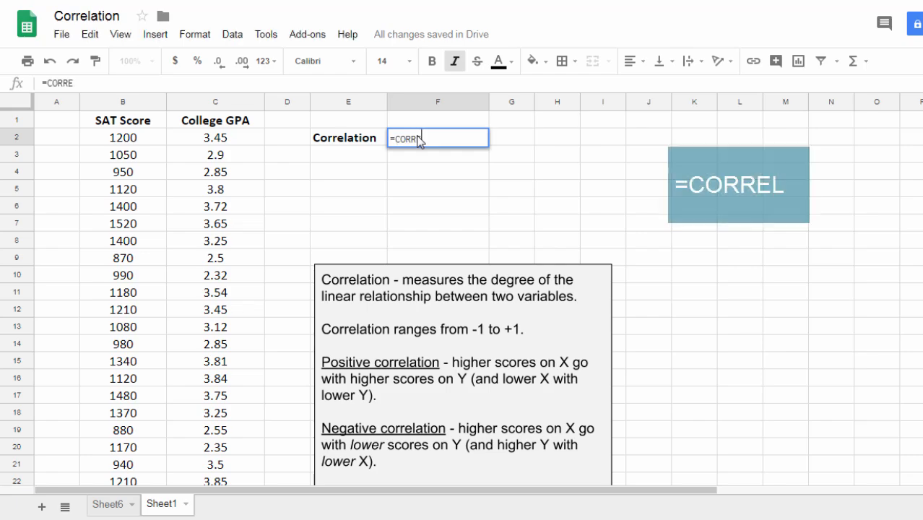
{"action": "type", "text": "EL"}
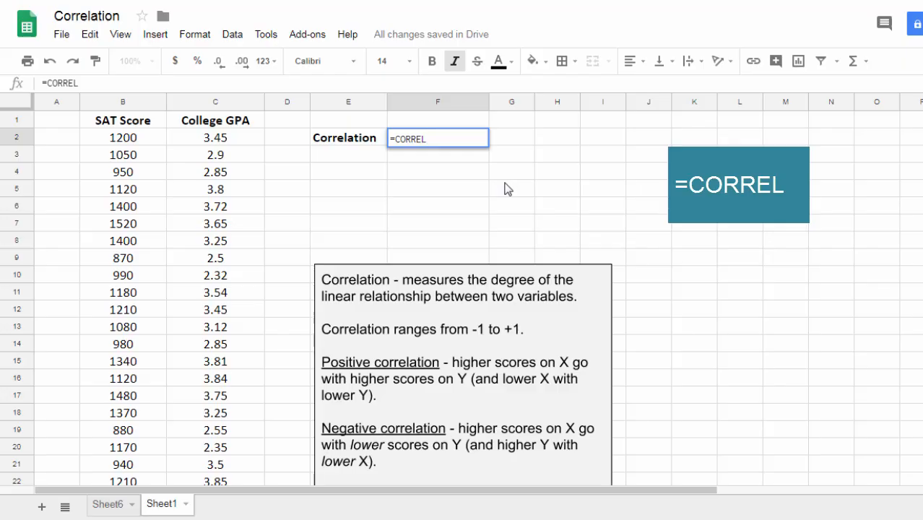
{"action": "type", "text": "("}
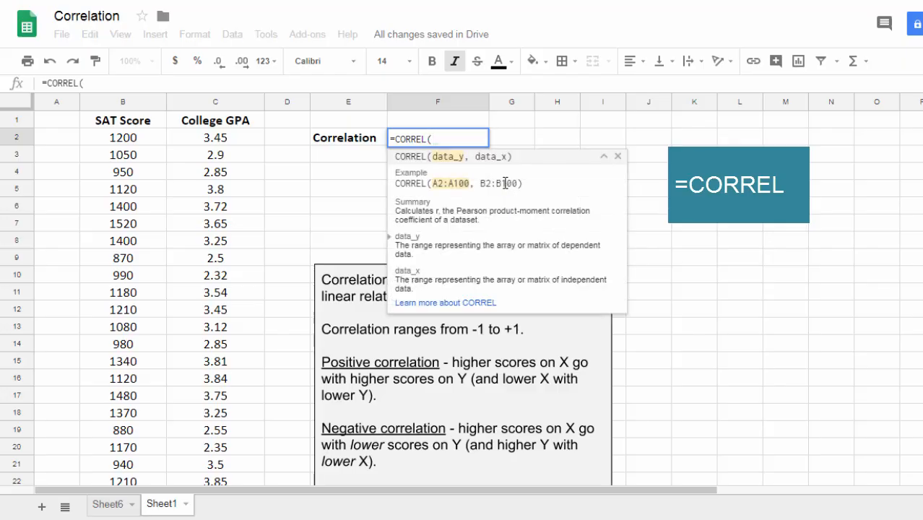
{"action": "mouse_move", "coordinate": [433, 237]}
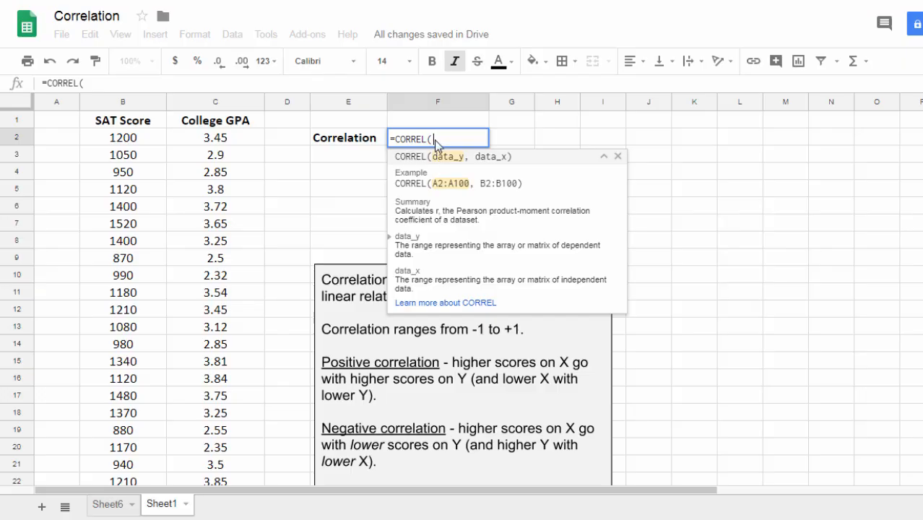
{"action": "mouse_move", "coordinate": [157, 162]}
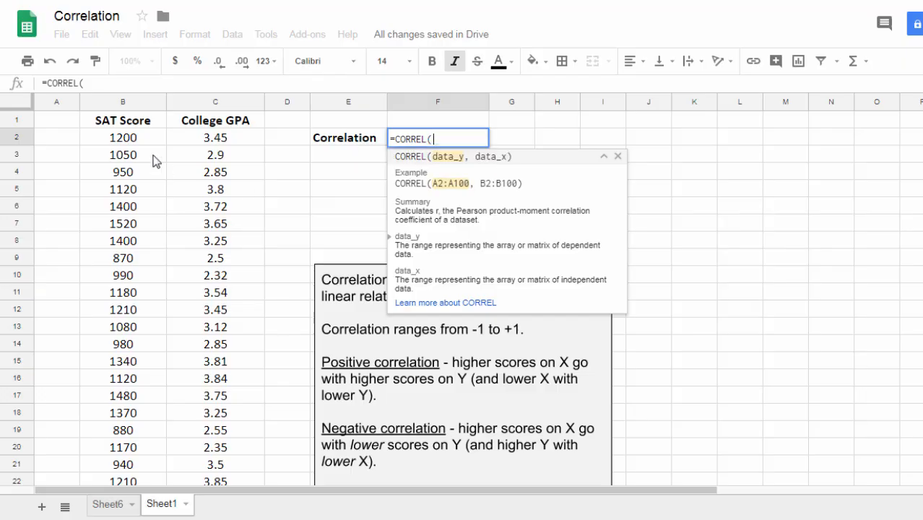
{"action": "mouse_move", "coordinate": [131, 390]}
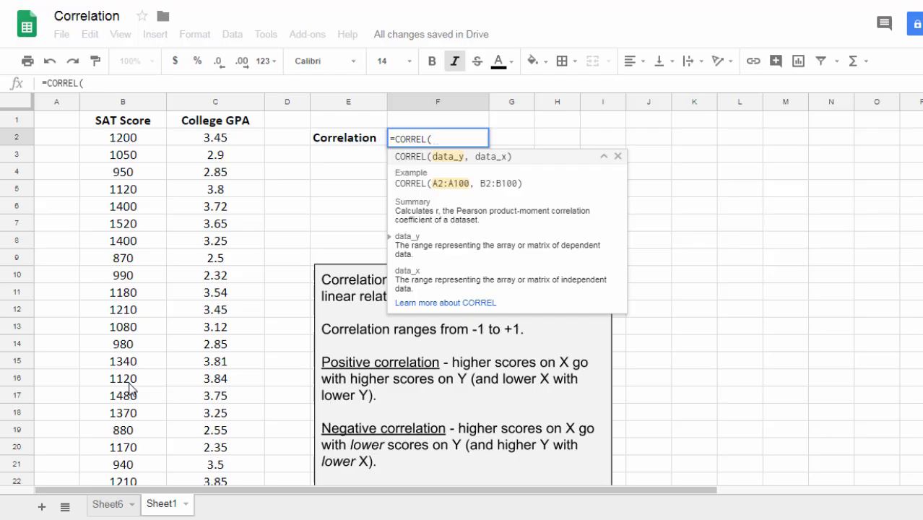
{"action": "mouse_move", "coordinate": [235, 154]}
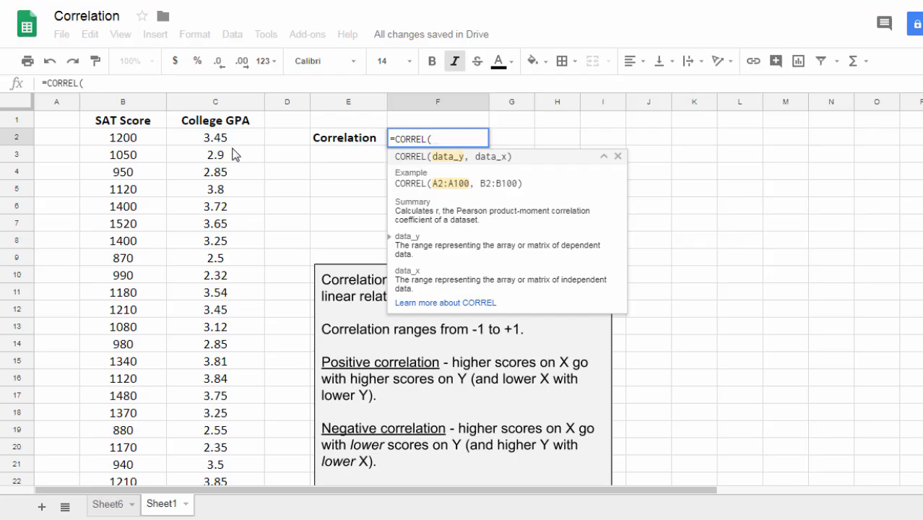
{"action": "mouse_move", "coordinate": [230, 318]}
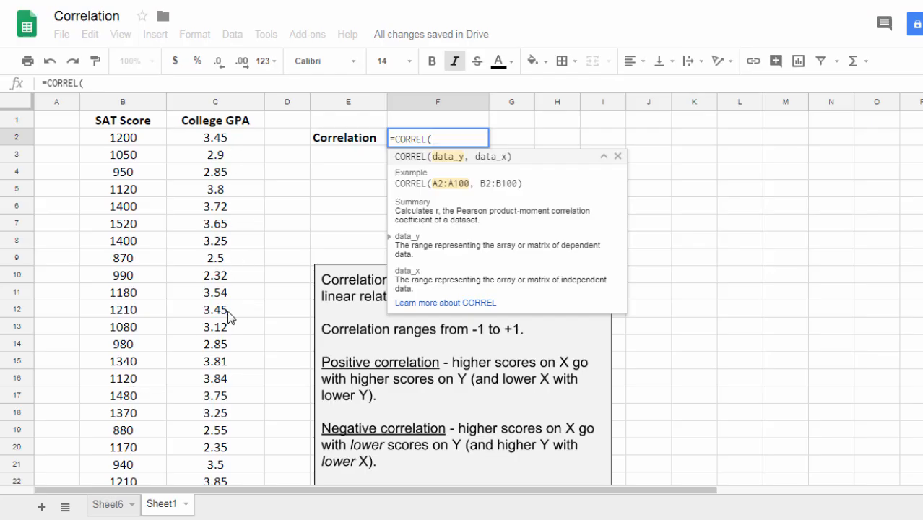
{"action": "mouse_move", "coordinate": [137, 152]}
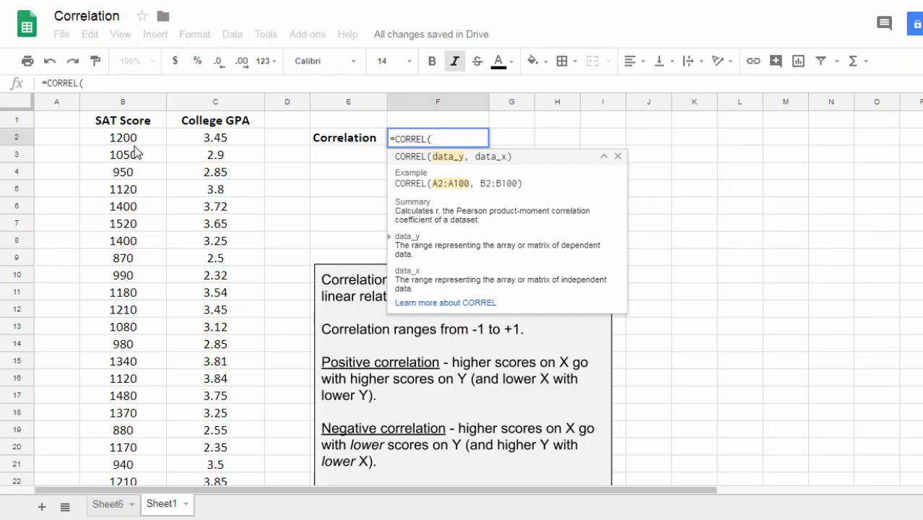
{"action": "mouse_move", "coordinate": [205, 264]}
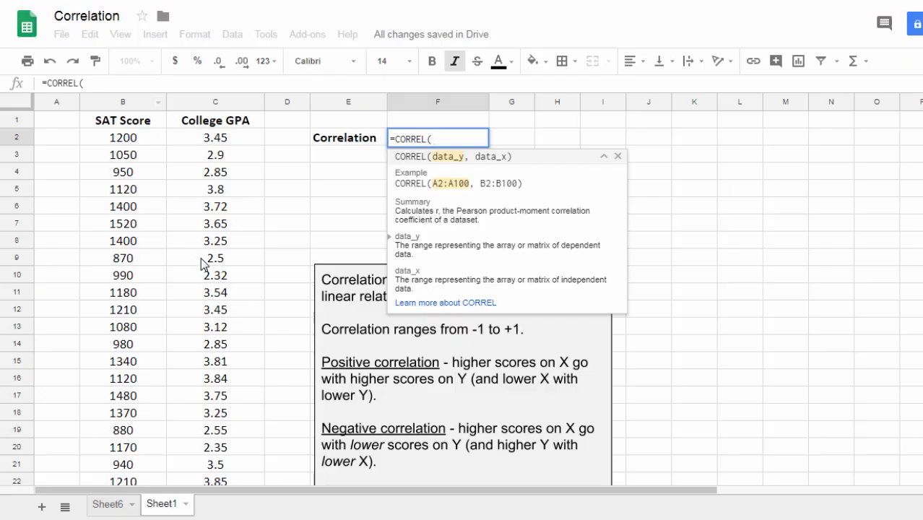
{"action": "left_click", "coordinate": [123, 137]}
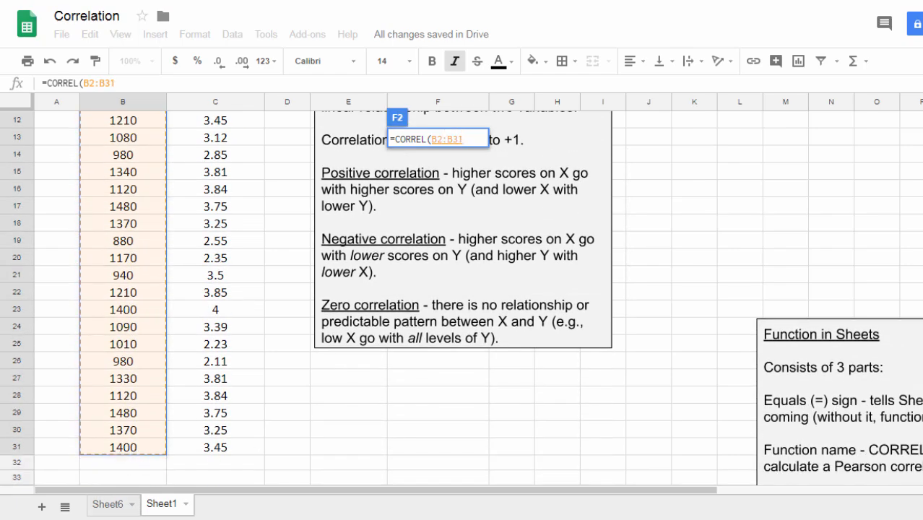
{"action": "scroll", "scroll_direction": "up", "scroll_amount": 3}
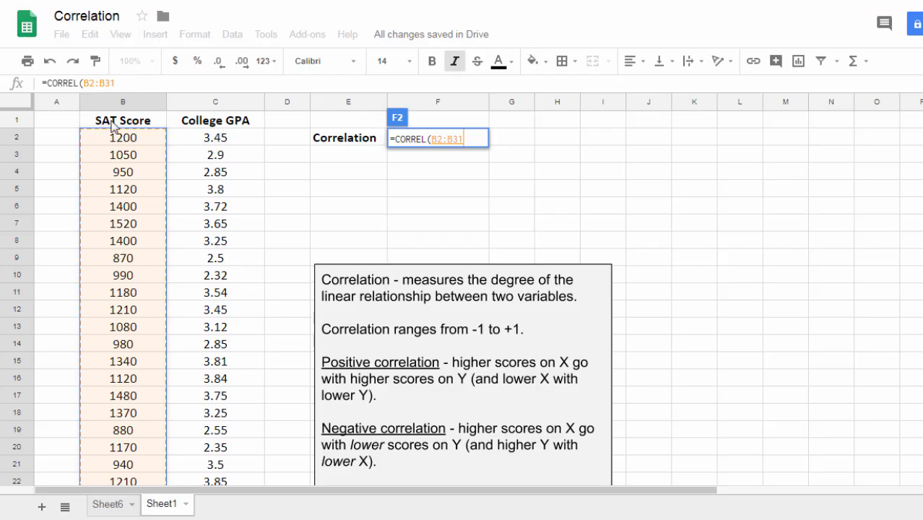
{"action": "mouse_move", "coordinate": [138, 121]}
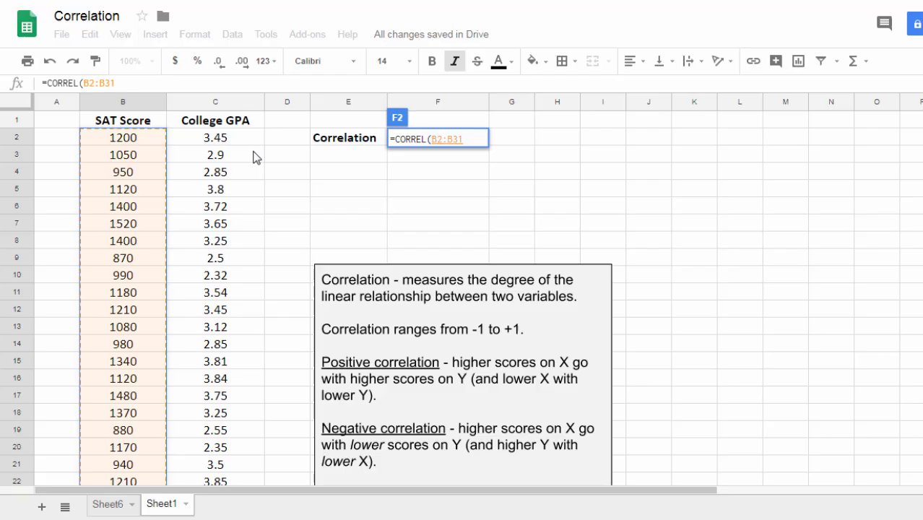
{"action": "mouse_move", "coordinate": [240, 145]}
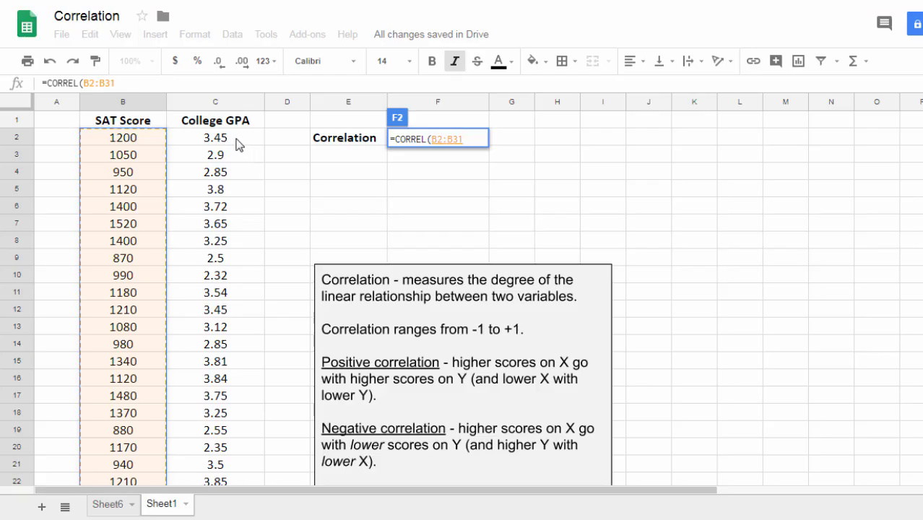
{"action": "left_click", "coordinate": [214, 137]}
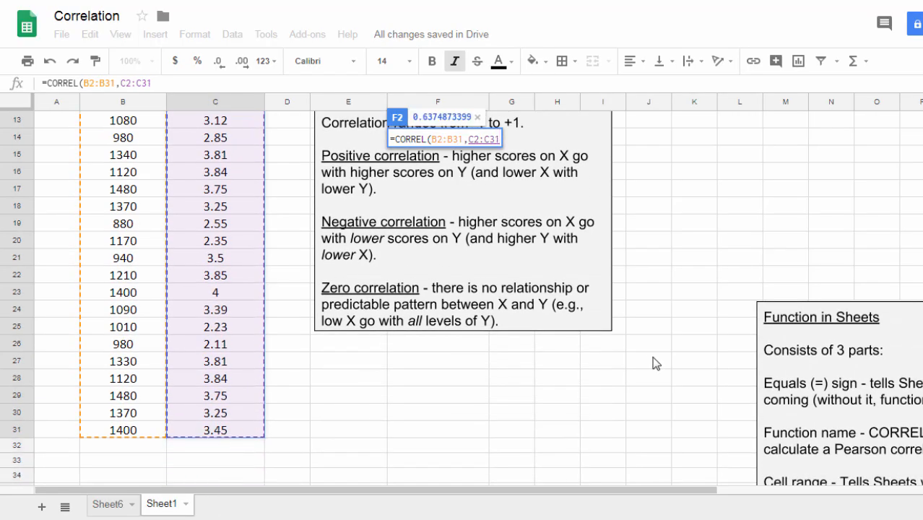
{"action": "scroll", "scroll_direction": "up", "scroll_amount": 3}
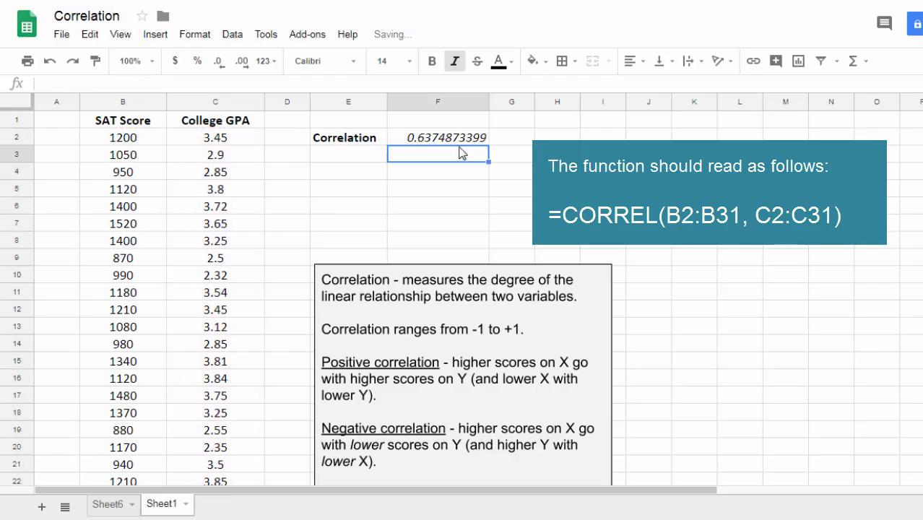
- Decrease the decimal places of the F2 correlation so it displays 0.64
{"action": "left_click", "coordinate": [437, 137]}
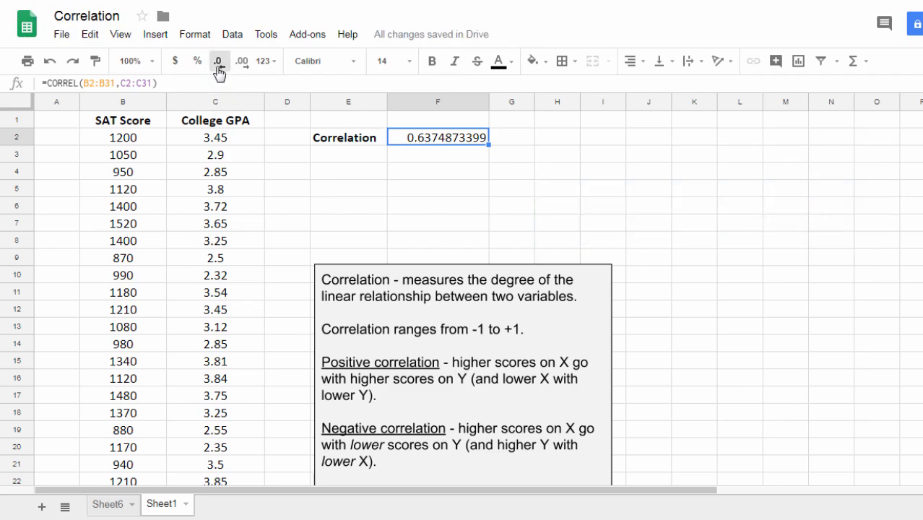
{"action": "left_click", "coordinate": [219, 61]}
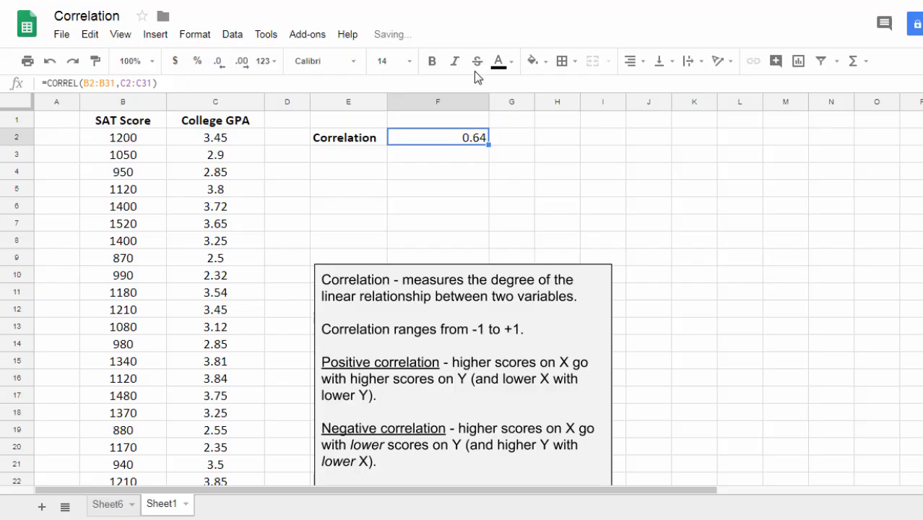
{"action": "left_click", "coordinate": [523, 239]}
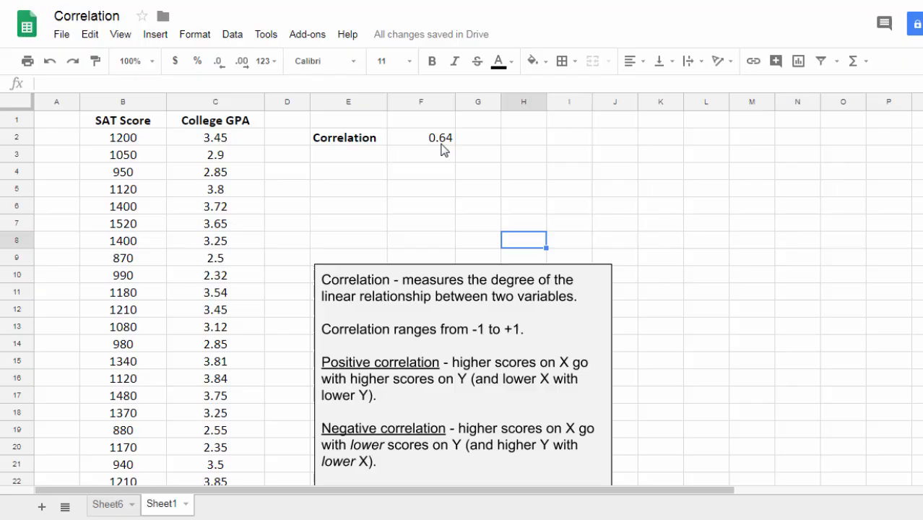
{"action": "mouse_move", "coordinate": [442, 279]}
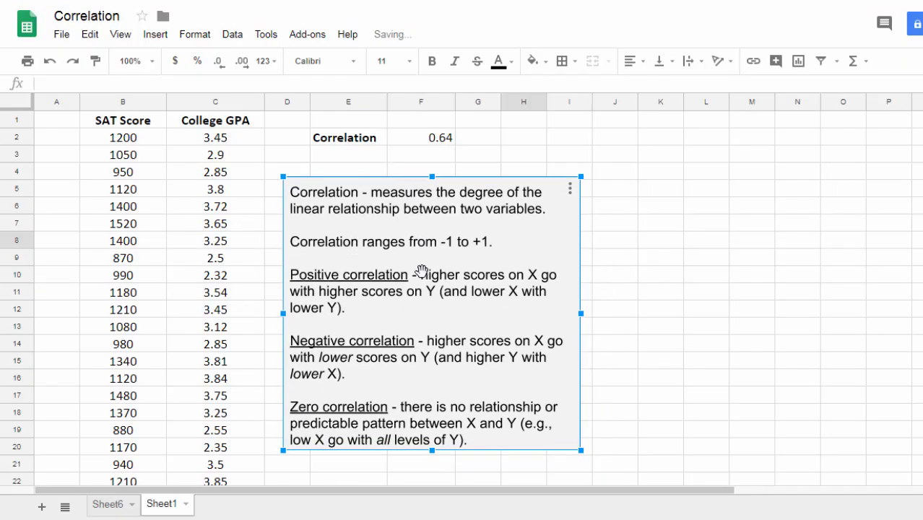
{"action": "mouse_move", "coordinate": [516, 280]}
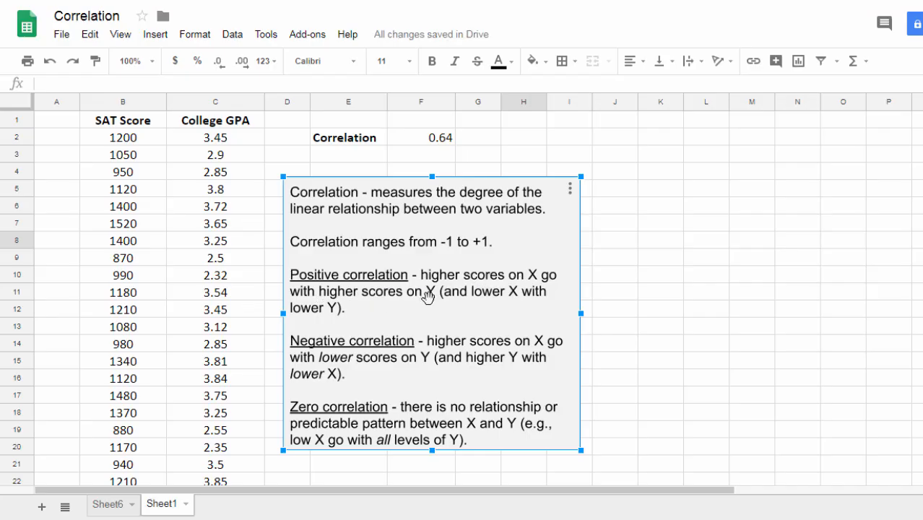
{"action": "mouse_move", "coordinate": [432, 313]}
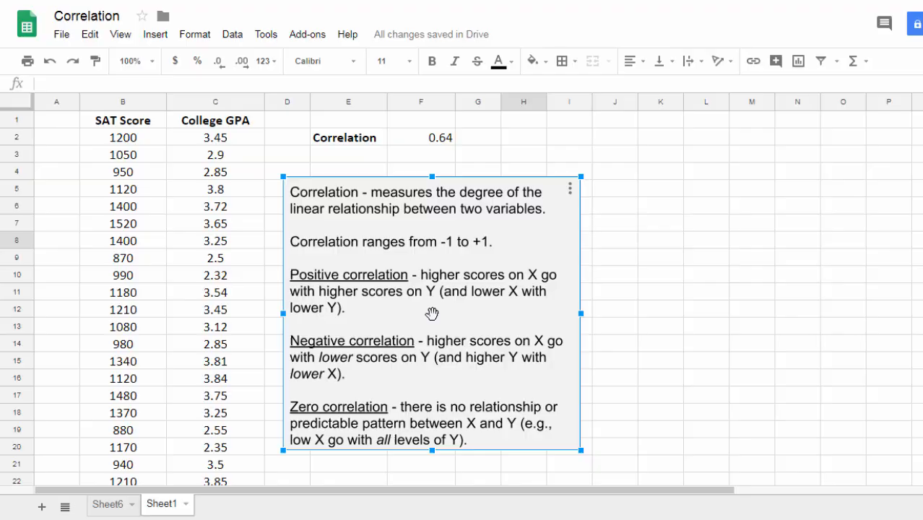
{"action": "mouse_move", "coordinate": [374, 148]}
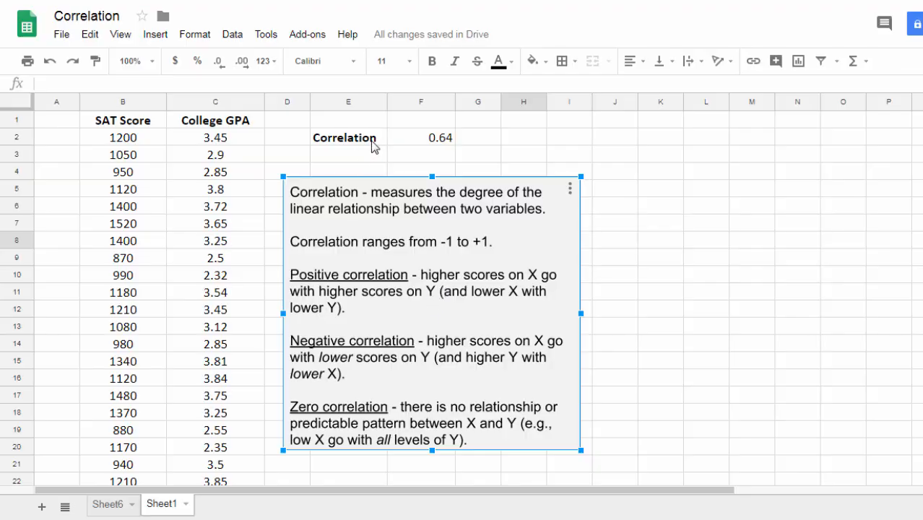
{"action": "mouse_move", "coordinate": [132, 131]}
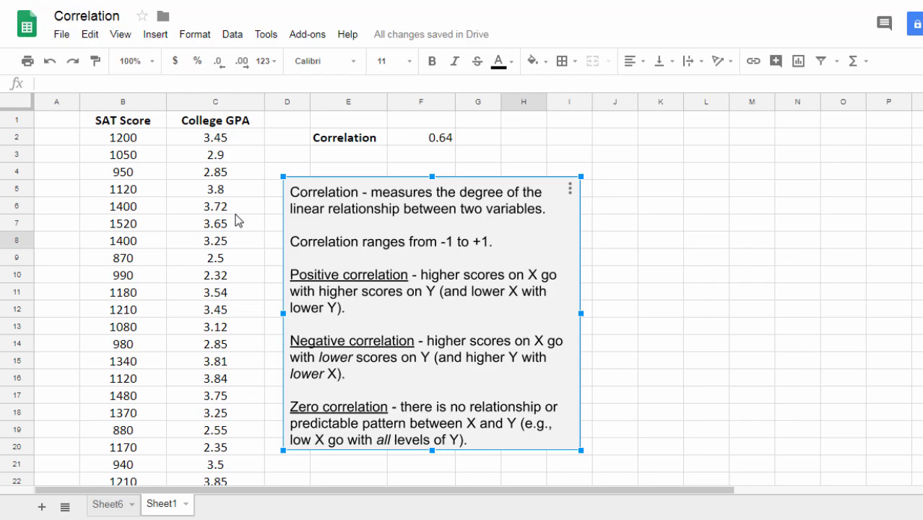
{"action": "mouse_move", "coordinate": [163, 156]}
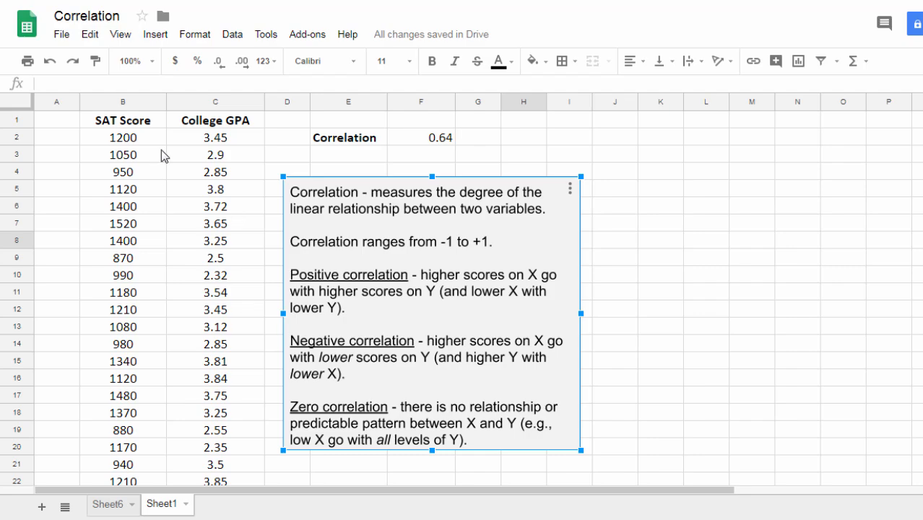
{"action": "mouse_move", "coordinate": [137, 205]}
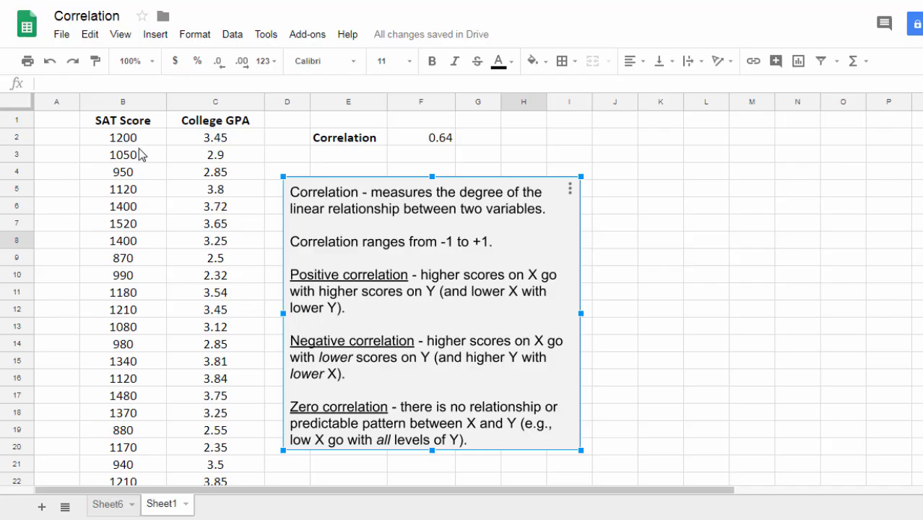
- Review SAT/GPA pairs 1200/3.45 and 870/2.5, then select the label and value cells
{"action": "left_click", "coordinate": [122, 137]}
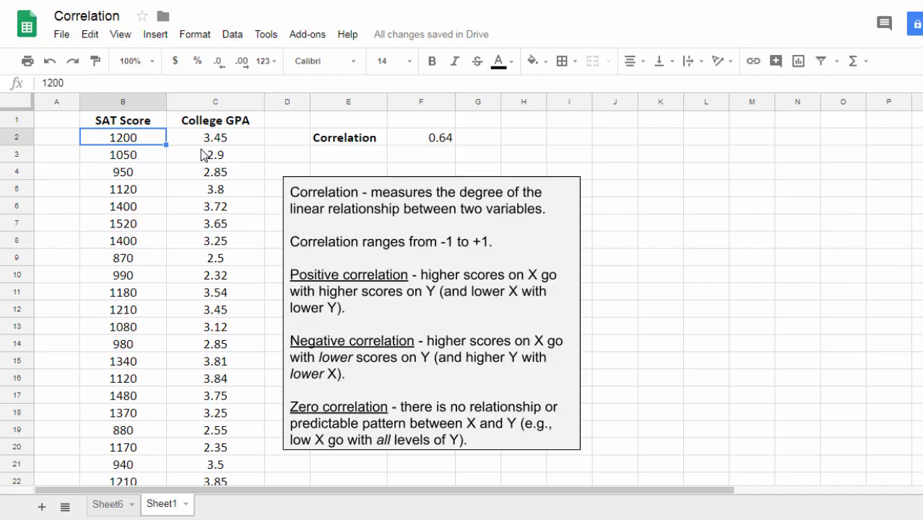
{"action": "left_click", "coordinate": [215, 137]}
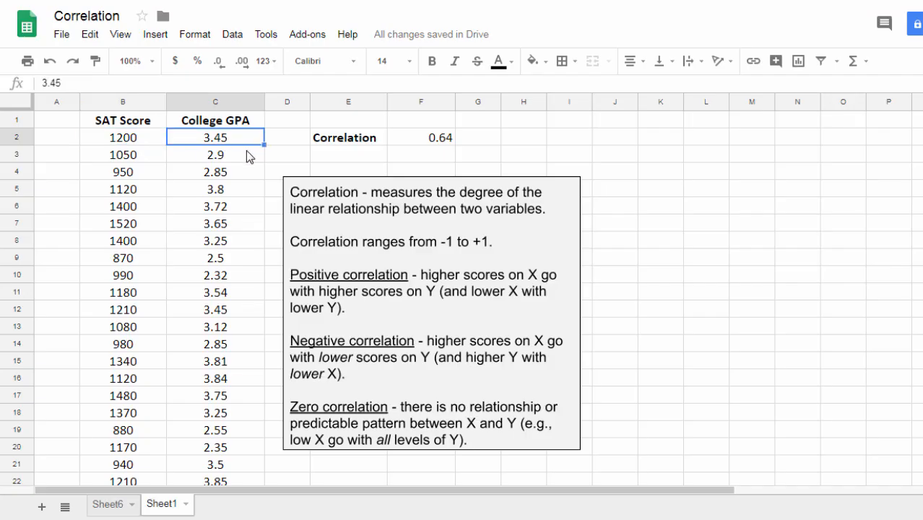
{"action": "left_click", "coordinate": [122, 257]}
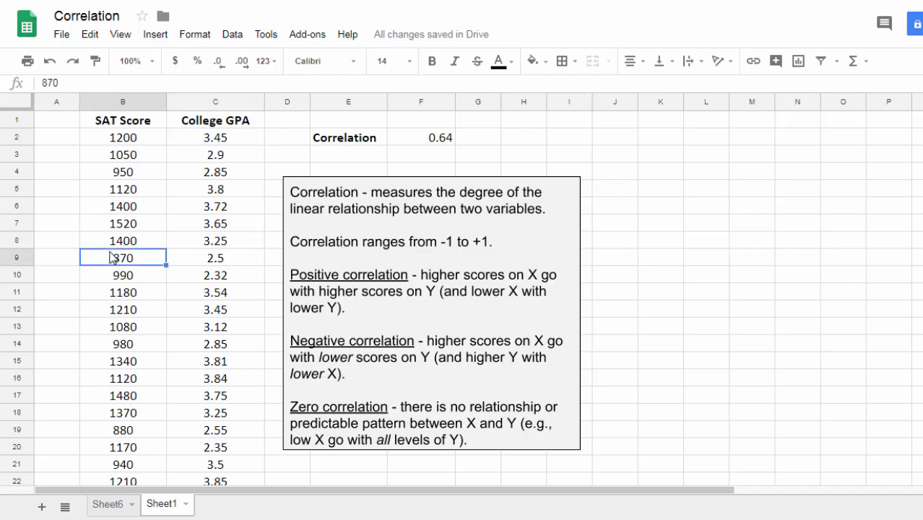
{"action": "left_click", "coordinate": [214, 257]}
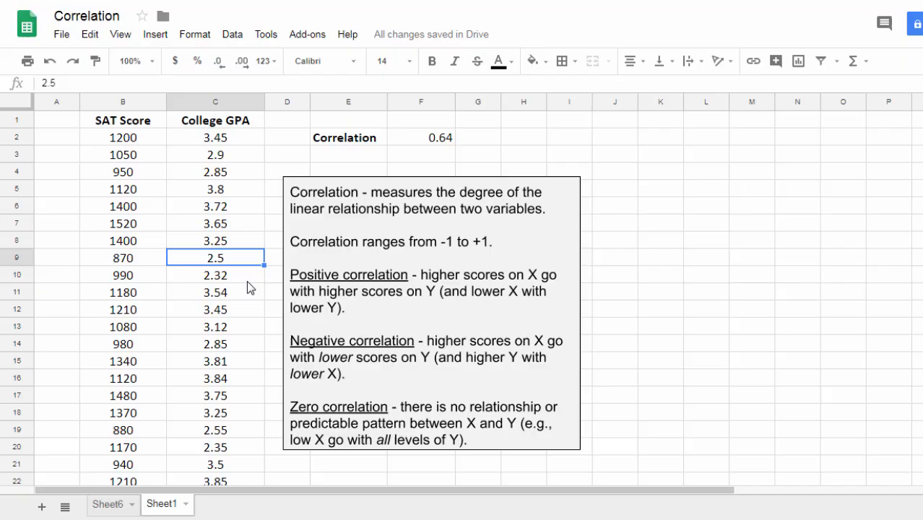
{"action": "left_click", "coordinate": [348, 138]}
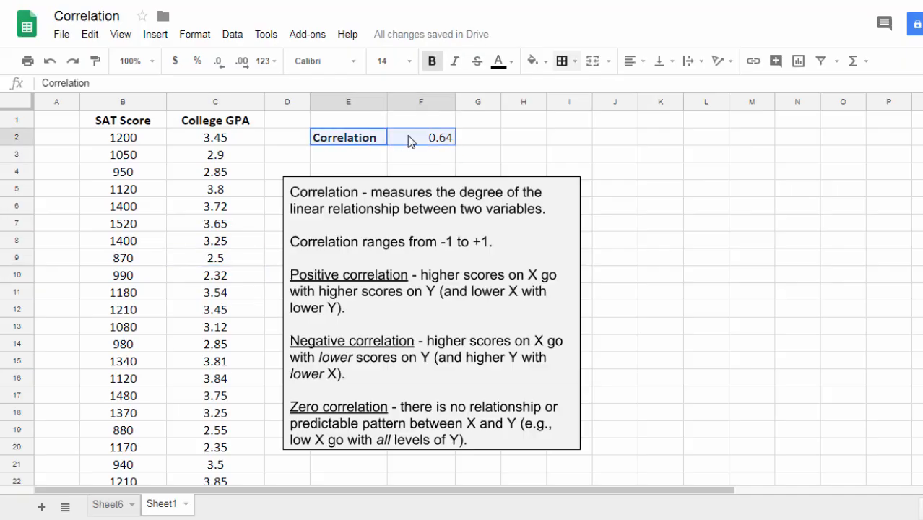
- Give E2:F2 a border and grey fill, and make the 0.64 value bold
{"action": "left_click", "coordinate": [699, 118]}
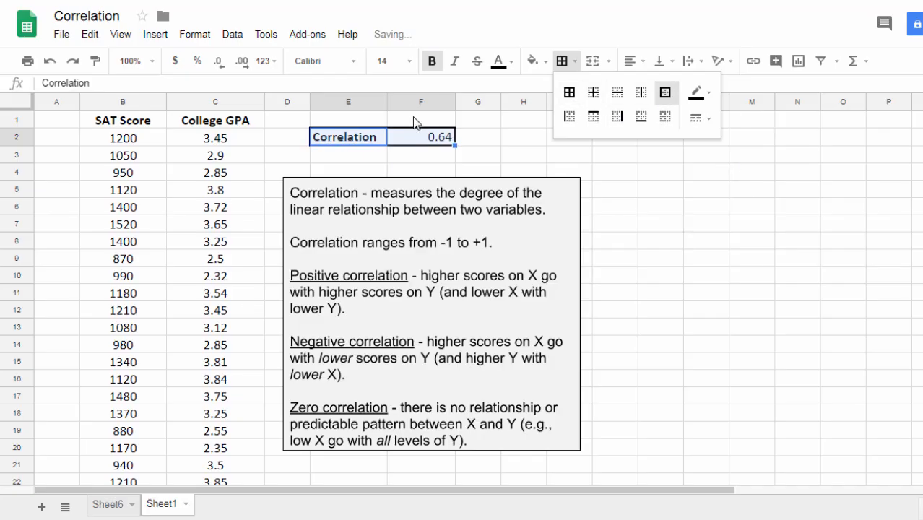
{"action": "left_click", "coordinate": [531, 60]}
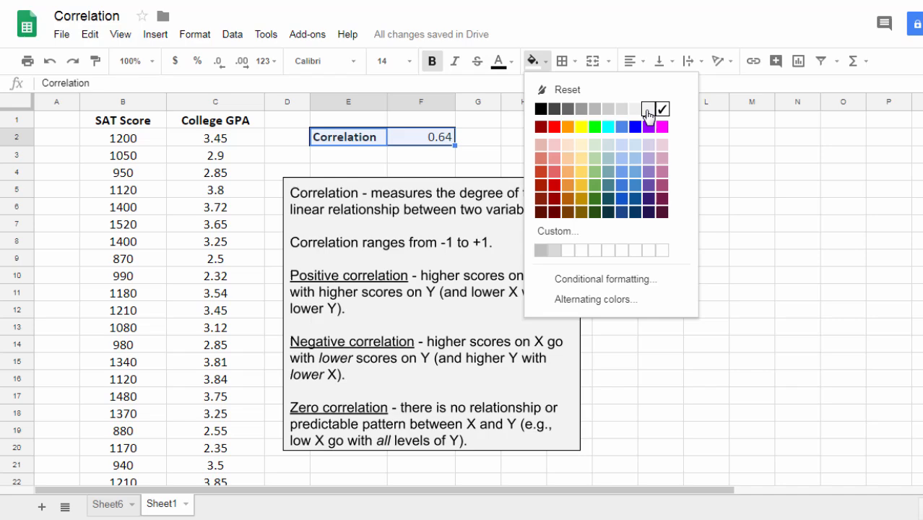
{"action": "left_click", "coordinate": [647, 109]}
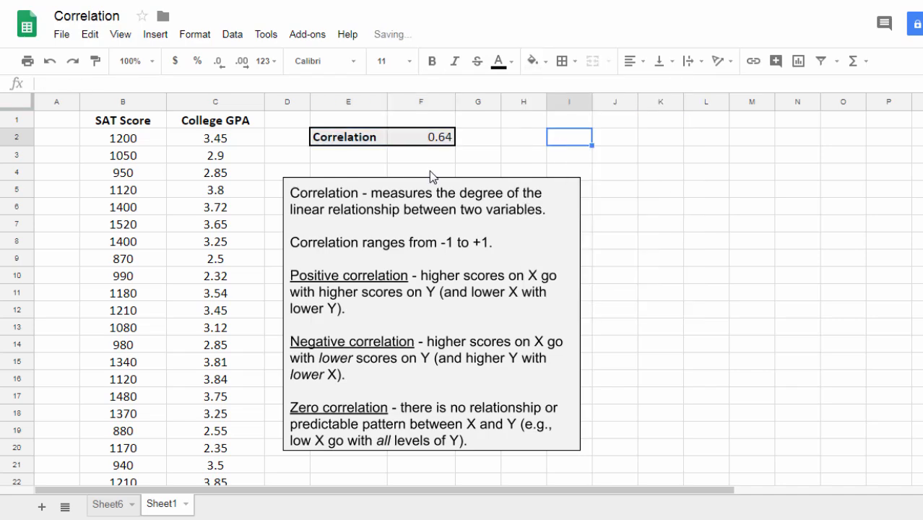
{"action": "left_click", "coordinate": [532, 60]}
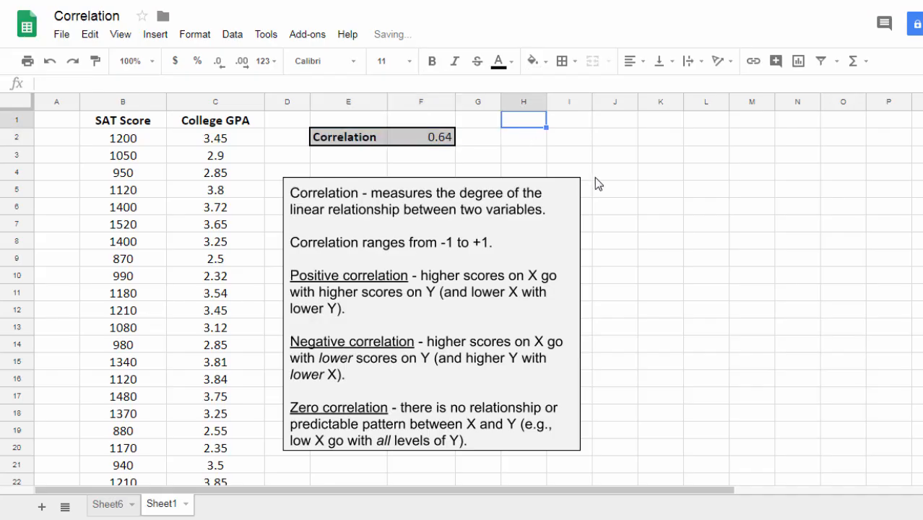
{"action": "left_click", "coordinate": [421, 136]}
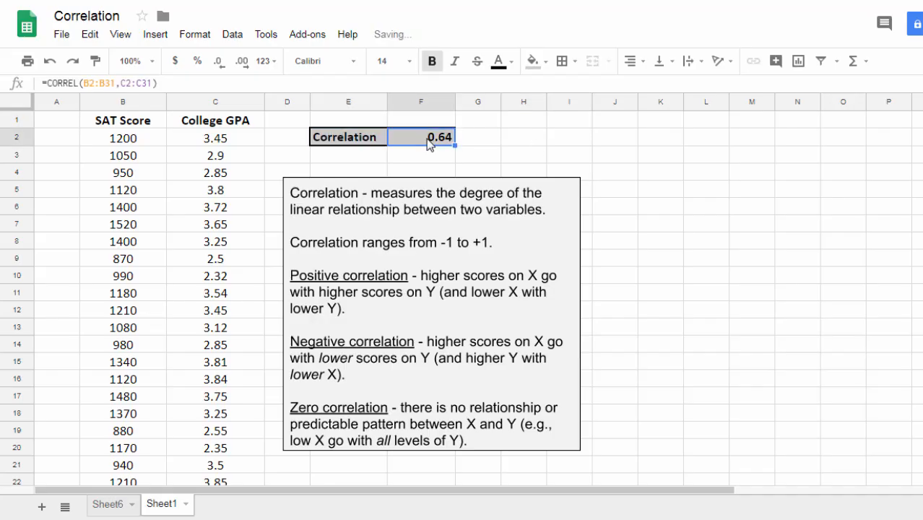
{"action": "left_click", "coordinate": [523, 171]}
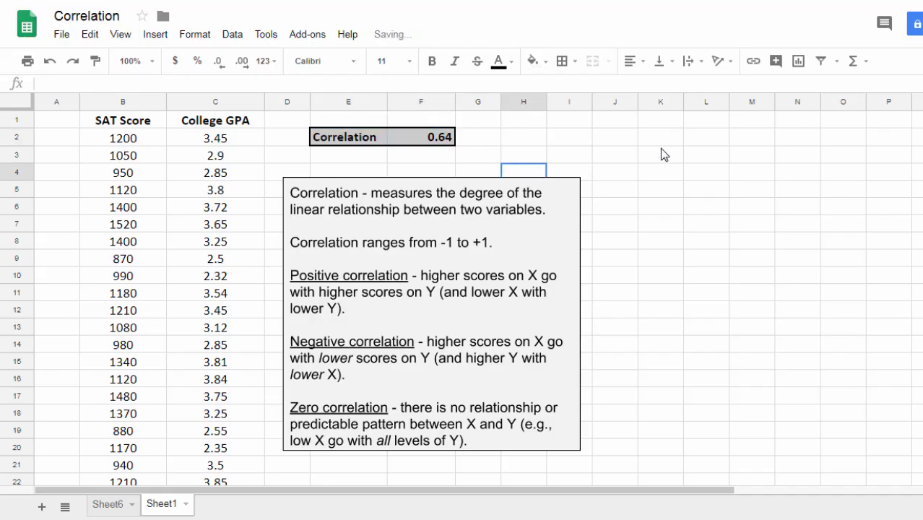